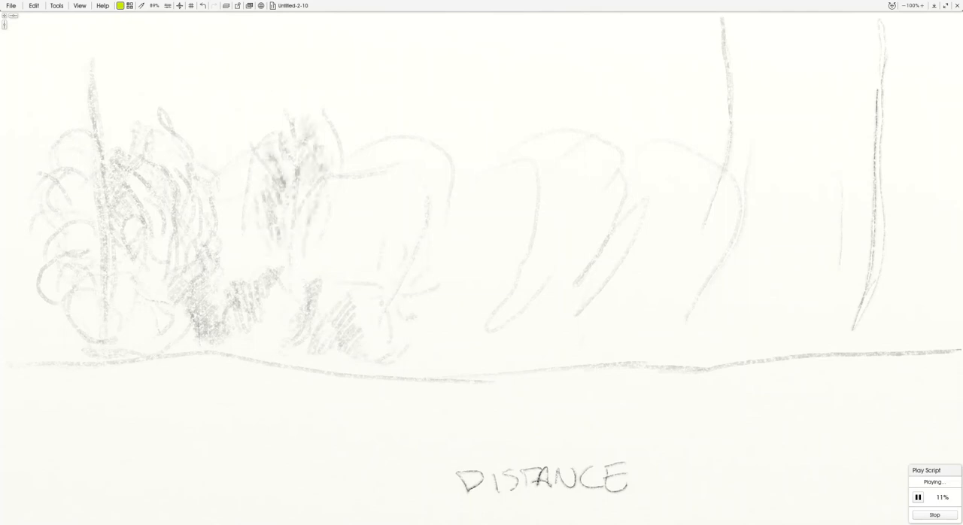
# - Draw a dark pencil curve sweeping down-right through the middle foliage above the horizon
pyautogui.moveTo(343, 243); pyautogui.dragTo(534, 297)
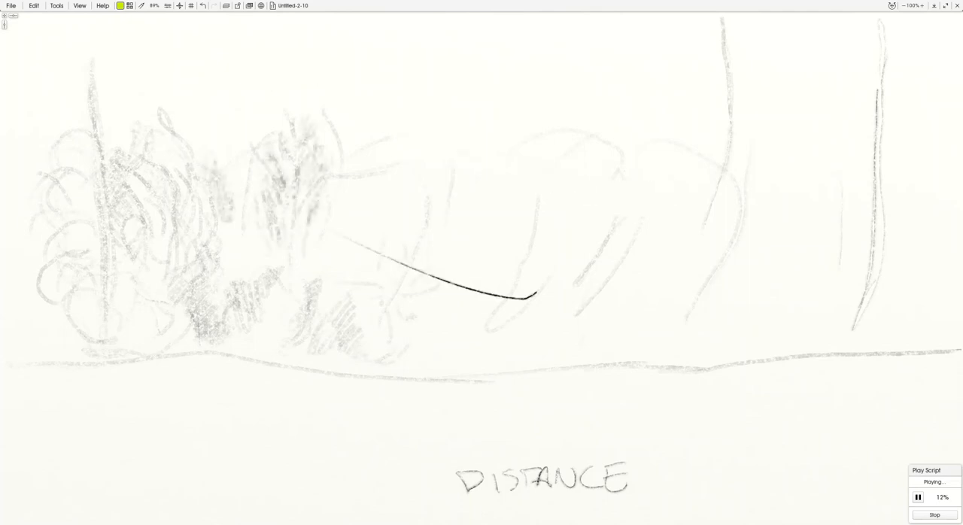